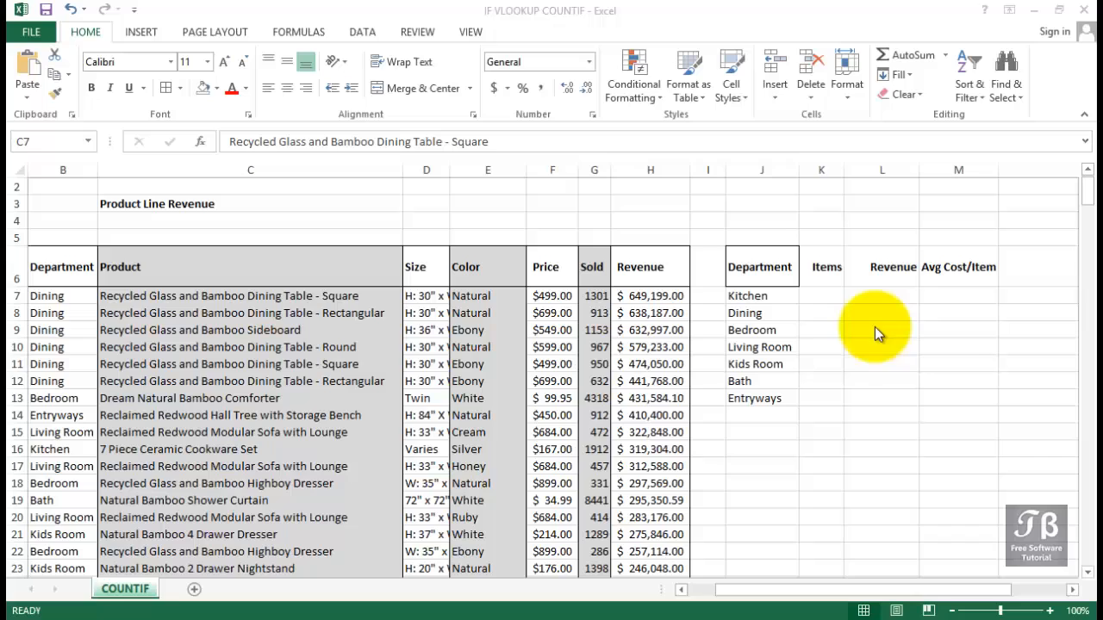
Hide the Product column C after reviewing the summary table's department names and empty cells
click(821, 297)
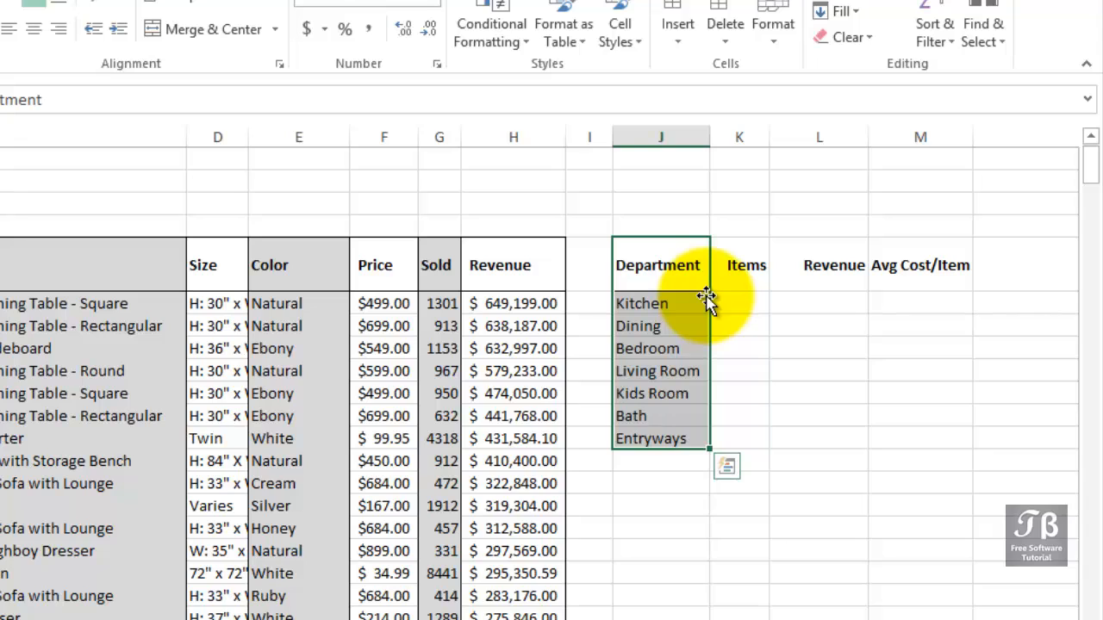
mouse_move(678, 251)
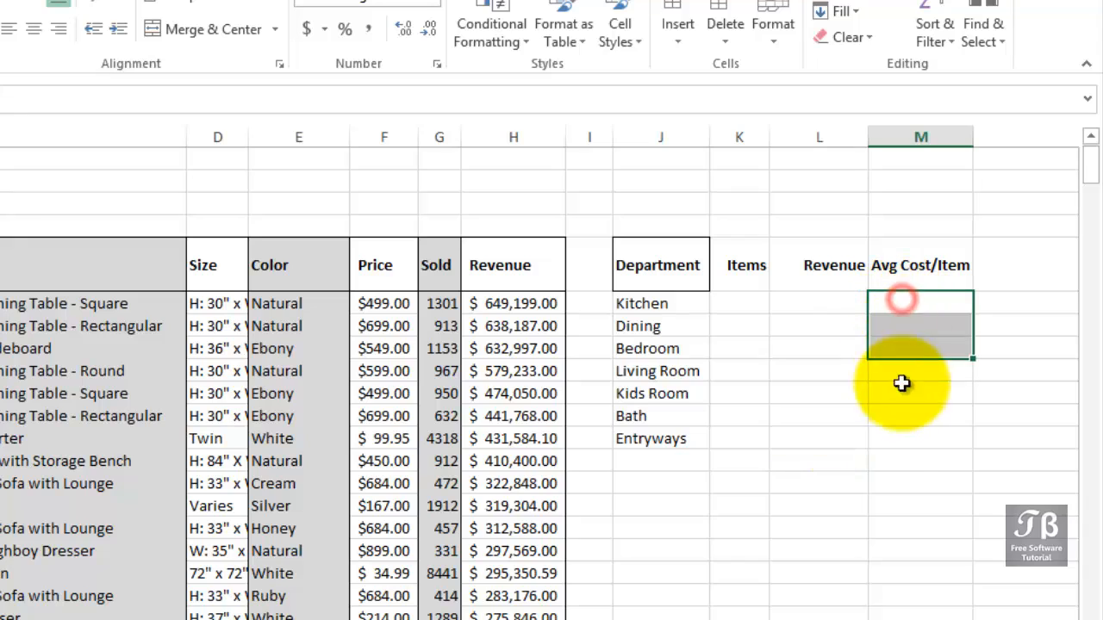
drag(902, 296, 901, 431)
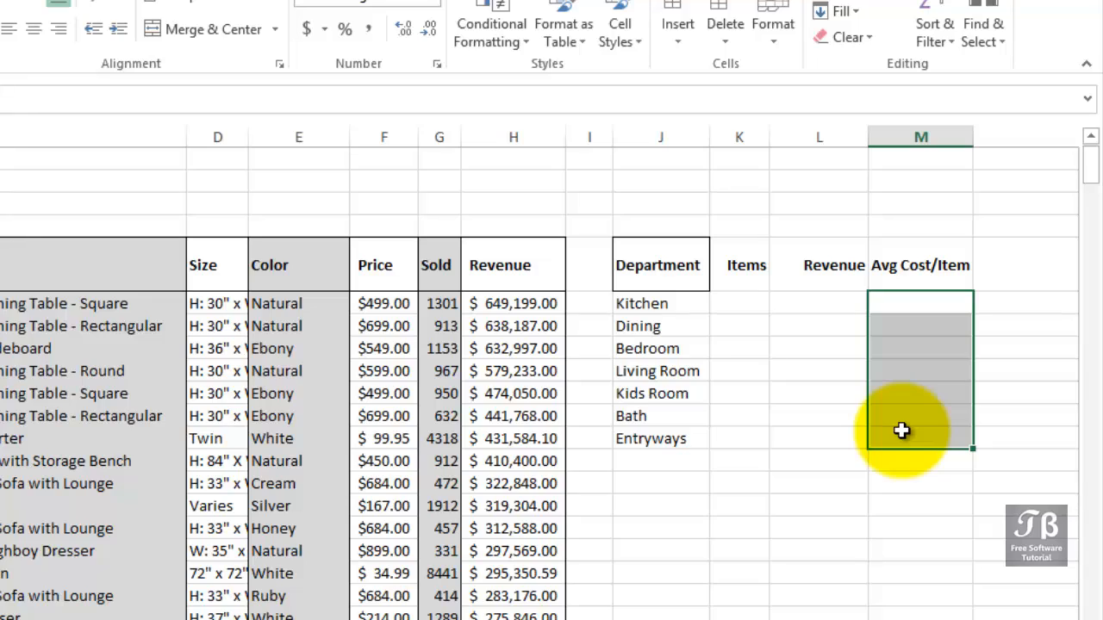
click(737, 304)
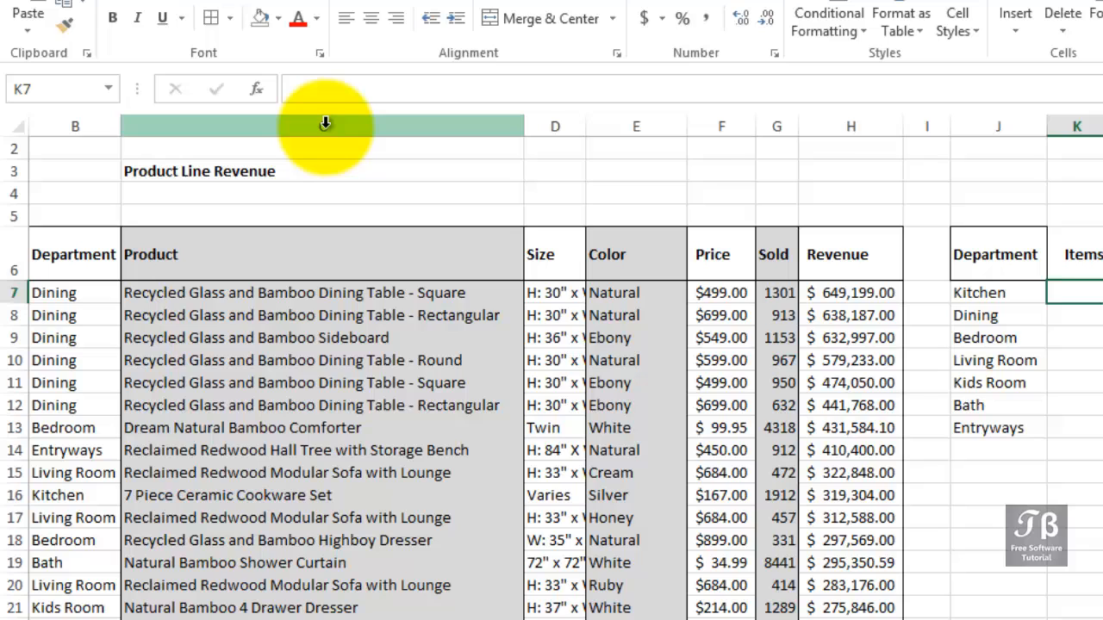
right_click(327, 125)
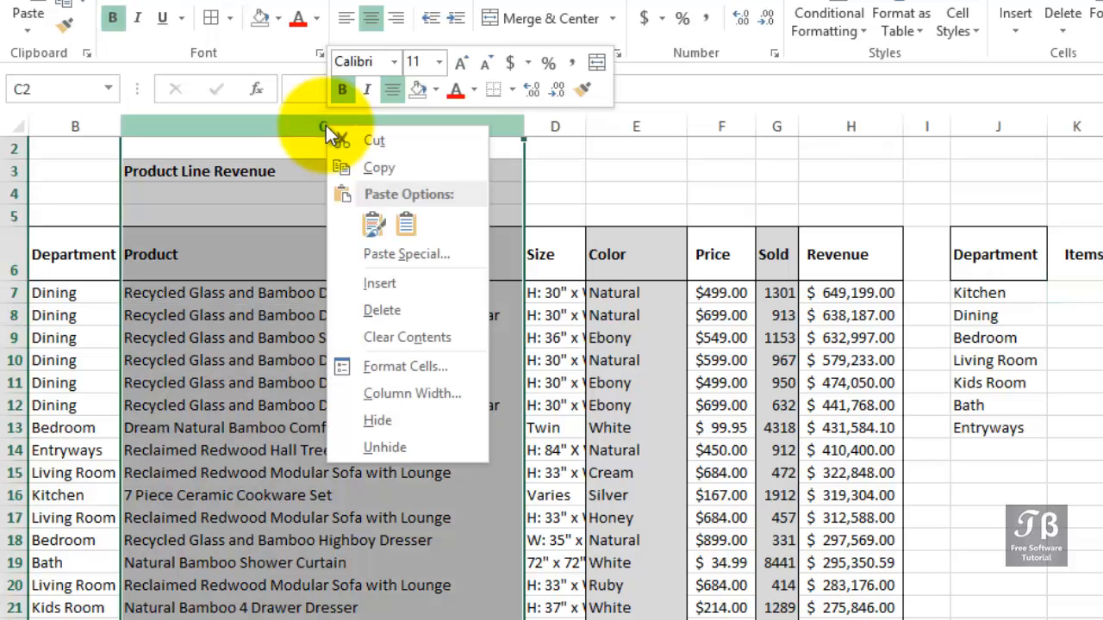
mouse_move(377, 421)
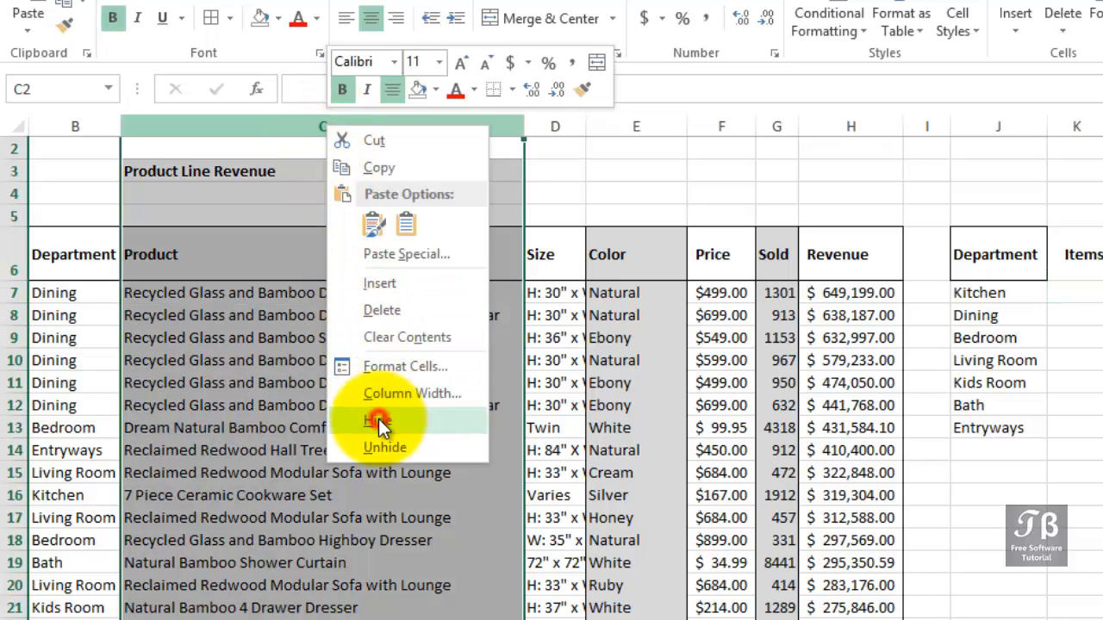
click(379, 420)
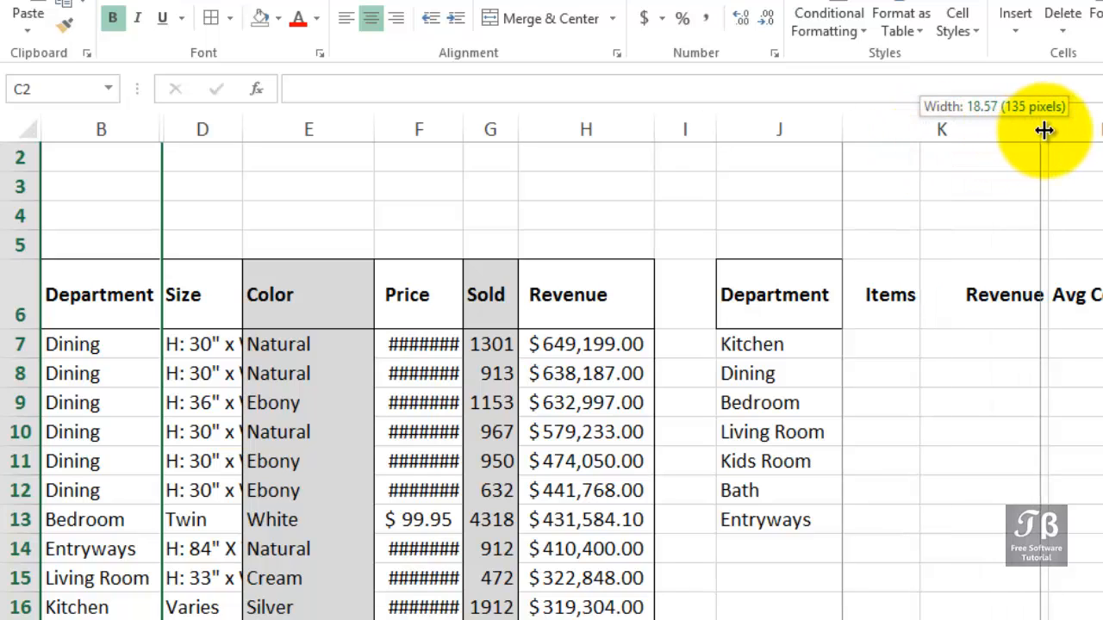
Count Kitchen items in K7 with COUNTIF over the Department column and criterion J7, giving 45
click(941, 344)
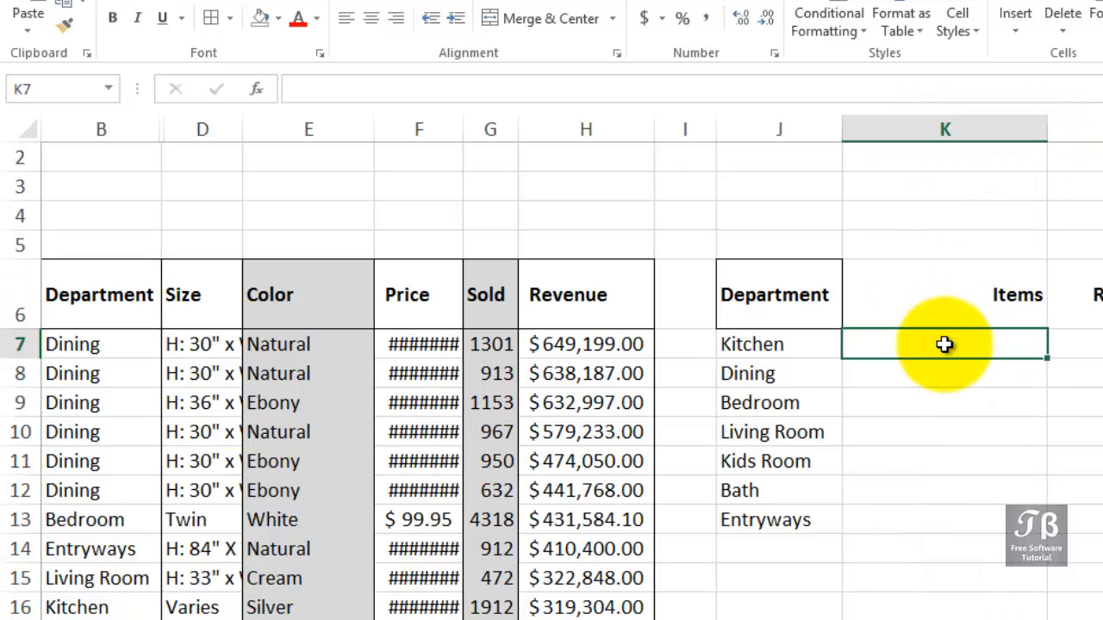
text(=coun)
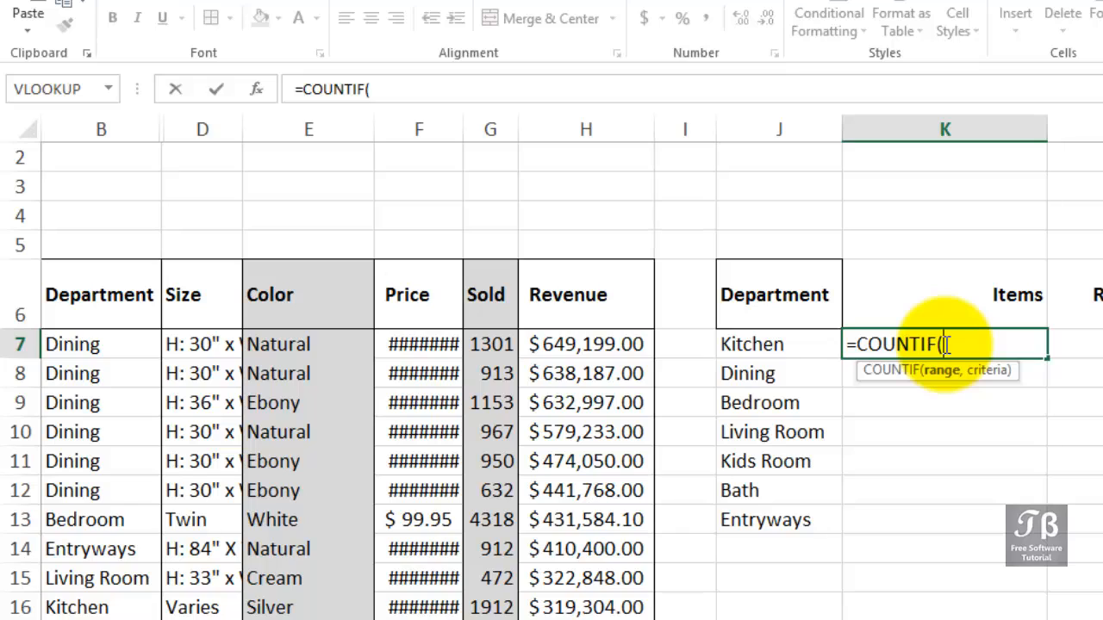
mouse_move(606, 290)
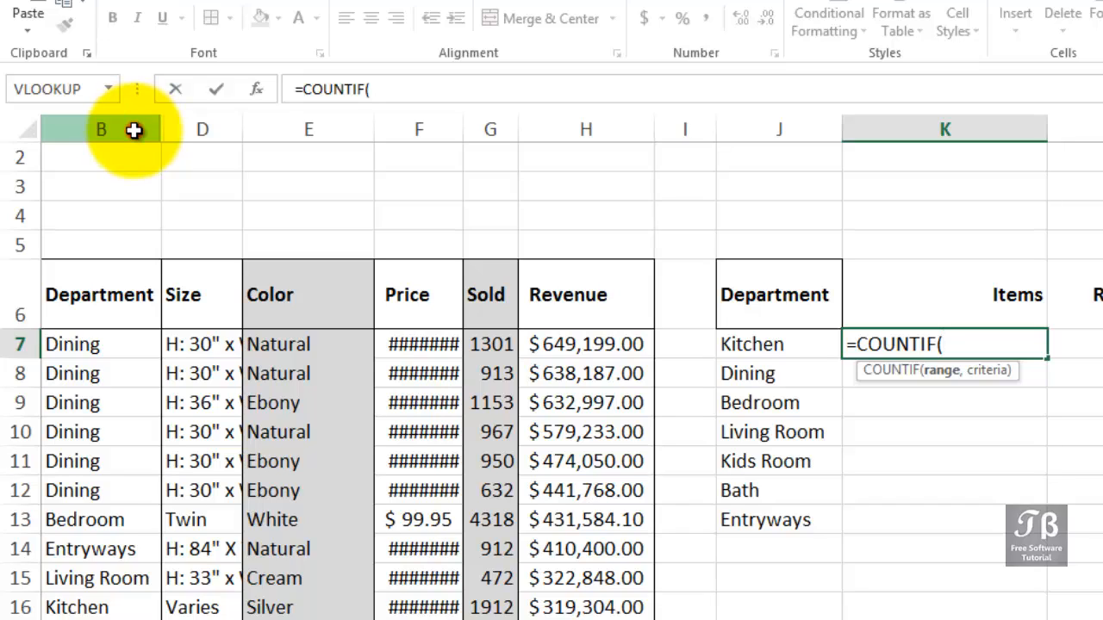
click(100, 127)
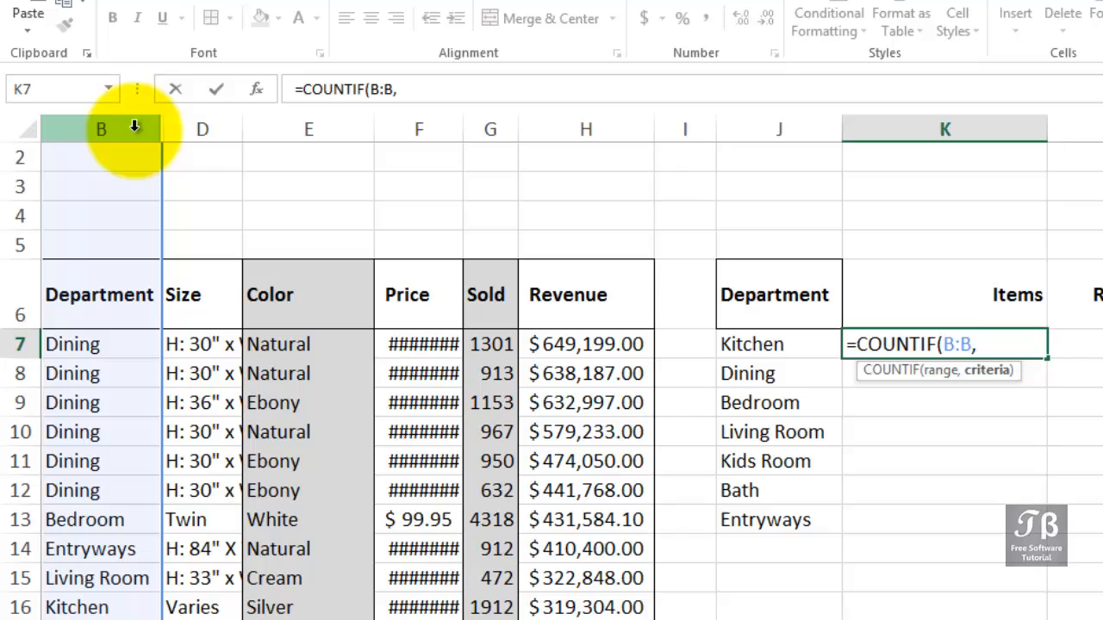
mouse_move(549, 274)
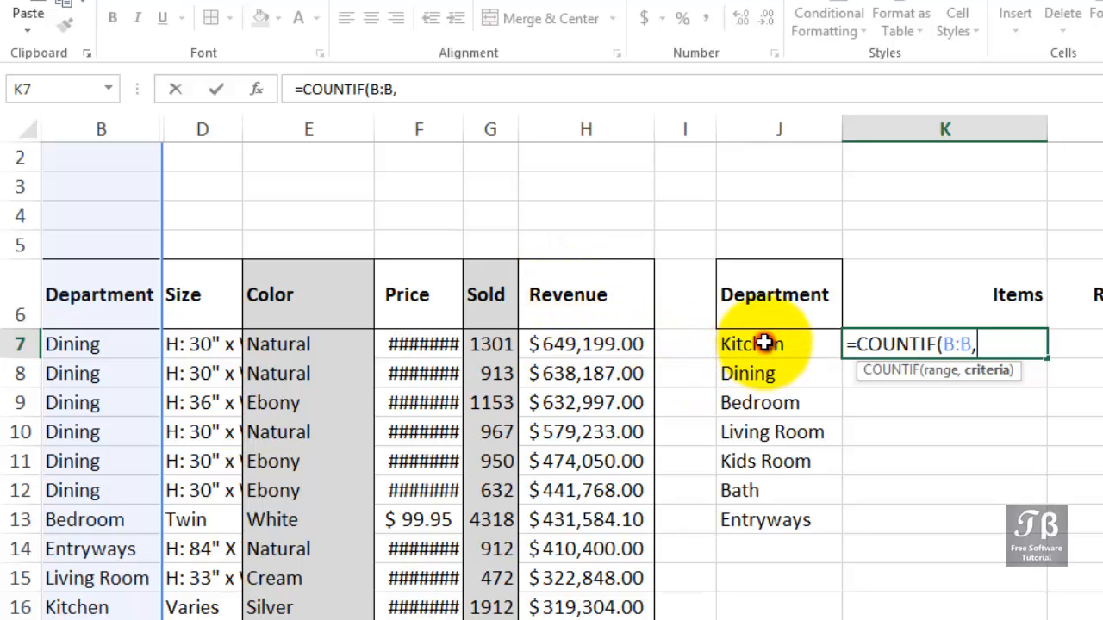
click(765, 344)
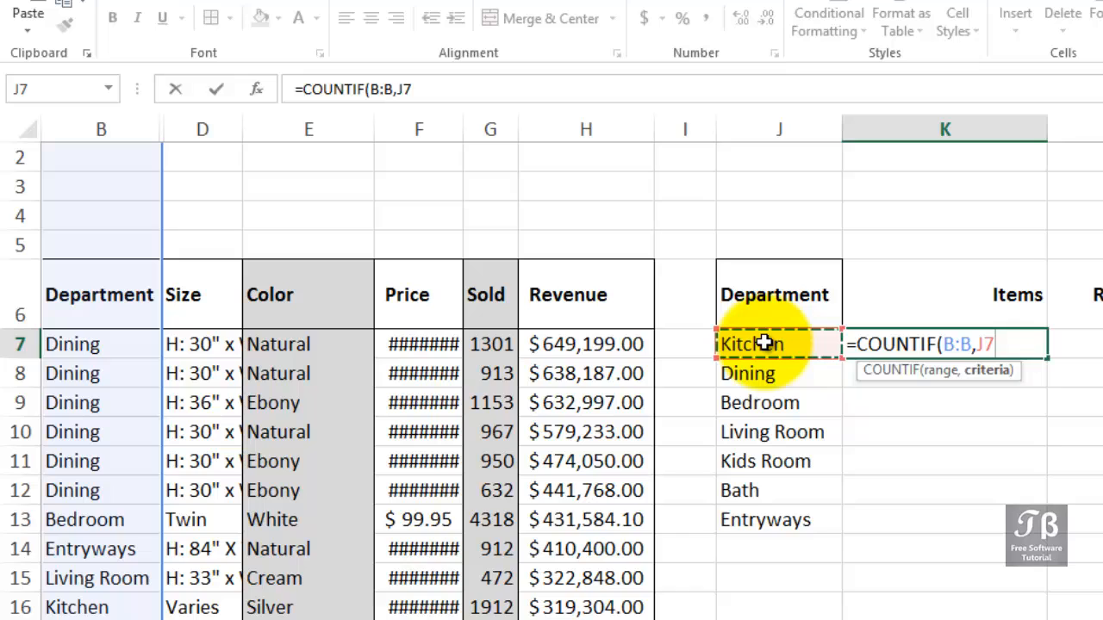
key(Enter)
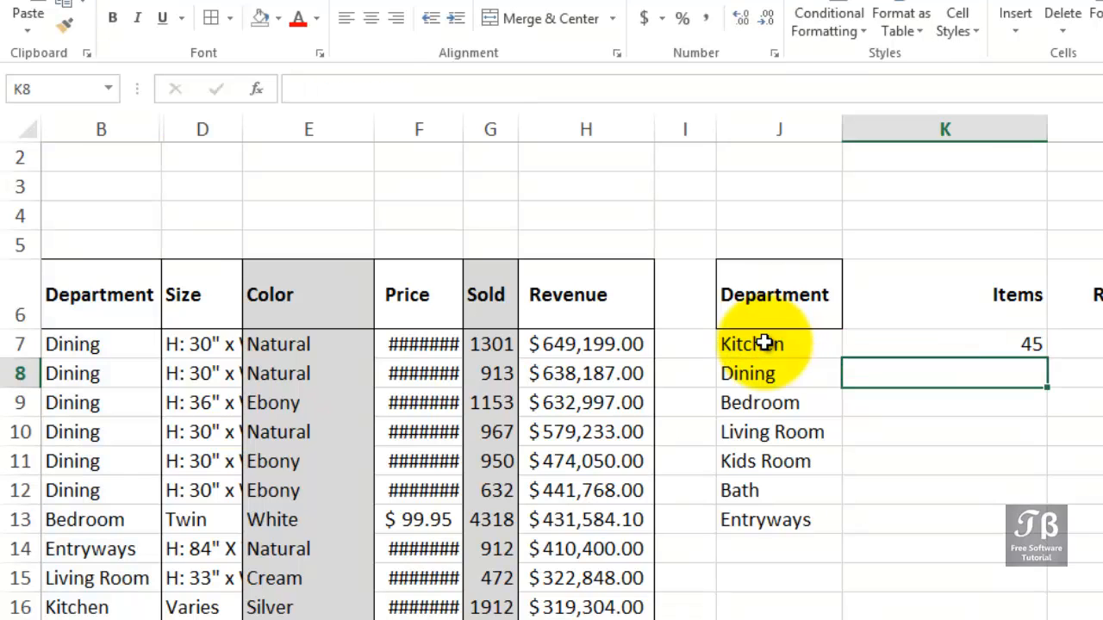
mouse_move(813, 386)
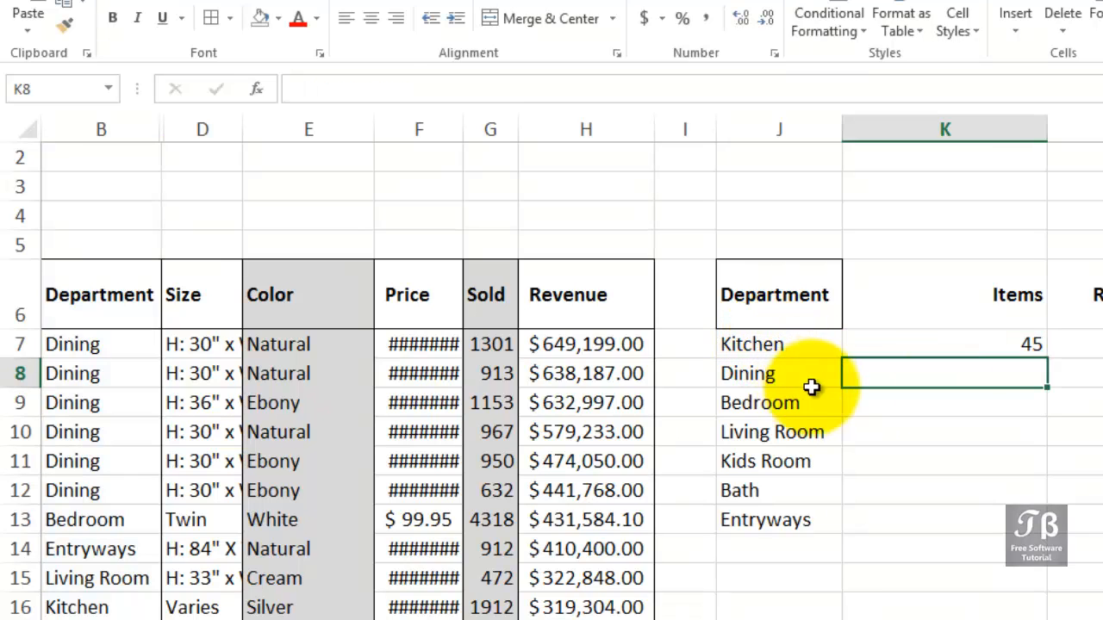
Select the Kitchen COUNTIF result in K7 to copy it down to the other departments
click(944, 344)
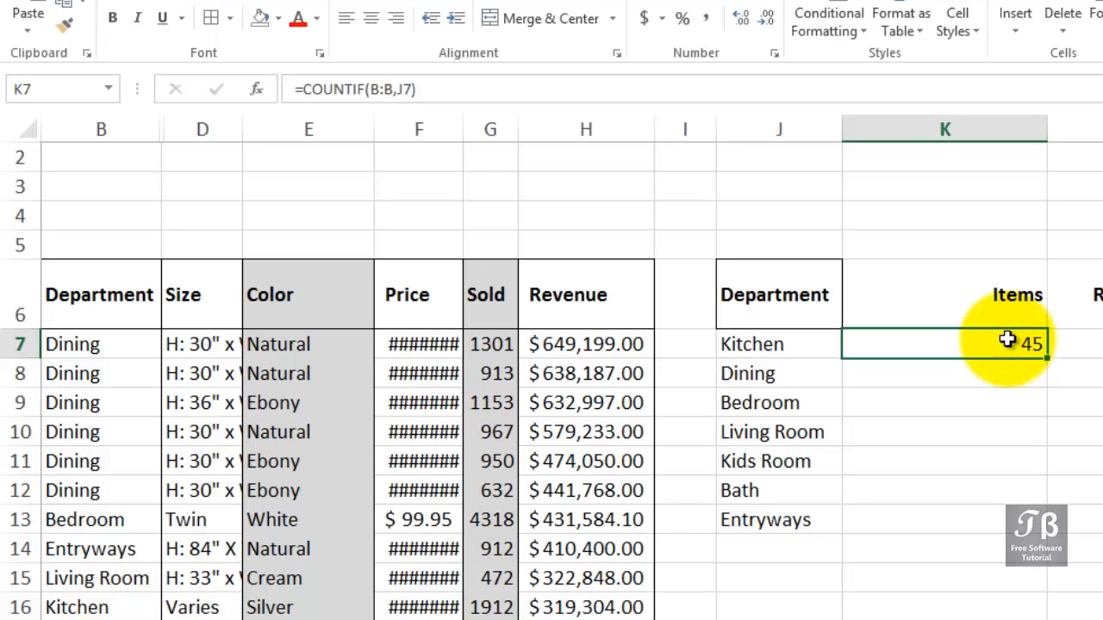
mouse_move(1048, 360)
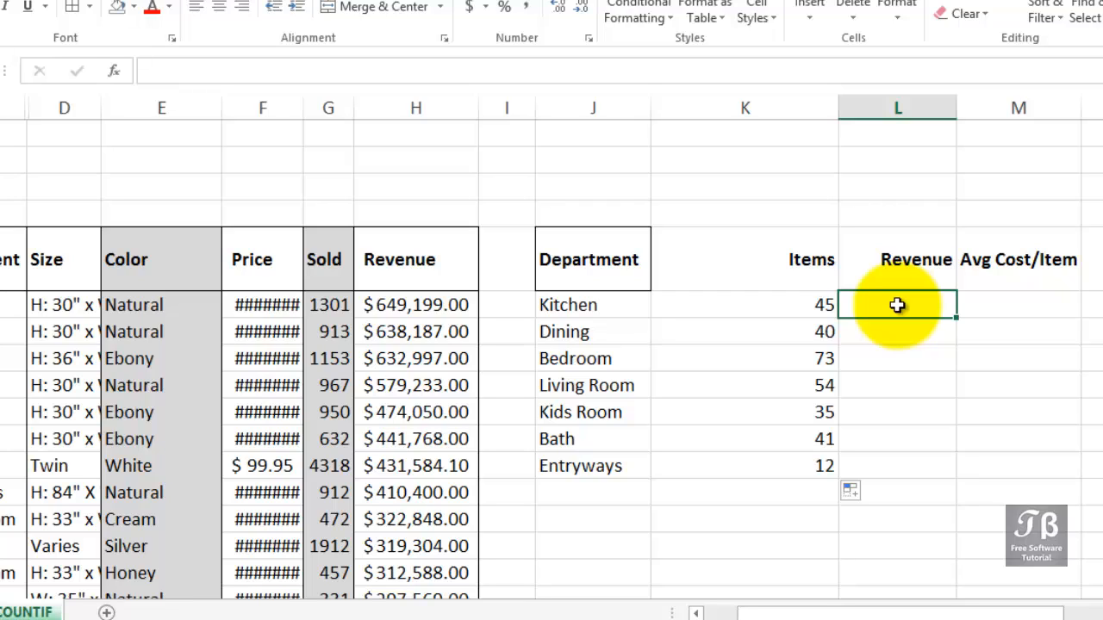
Total Kitchen revenue in L7 with SUMIF(B:B,J7,H:H), giving 2,039,873.88
text(=)
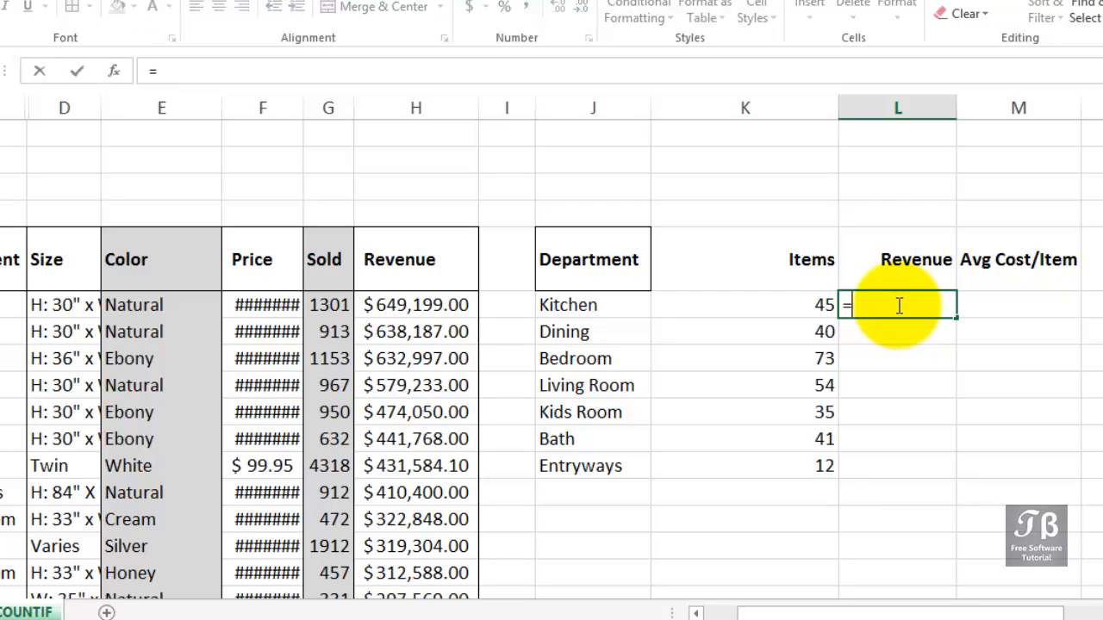
text(sumif)
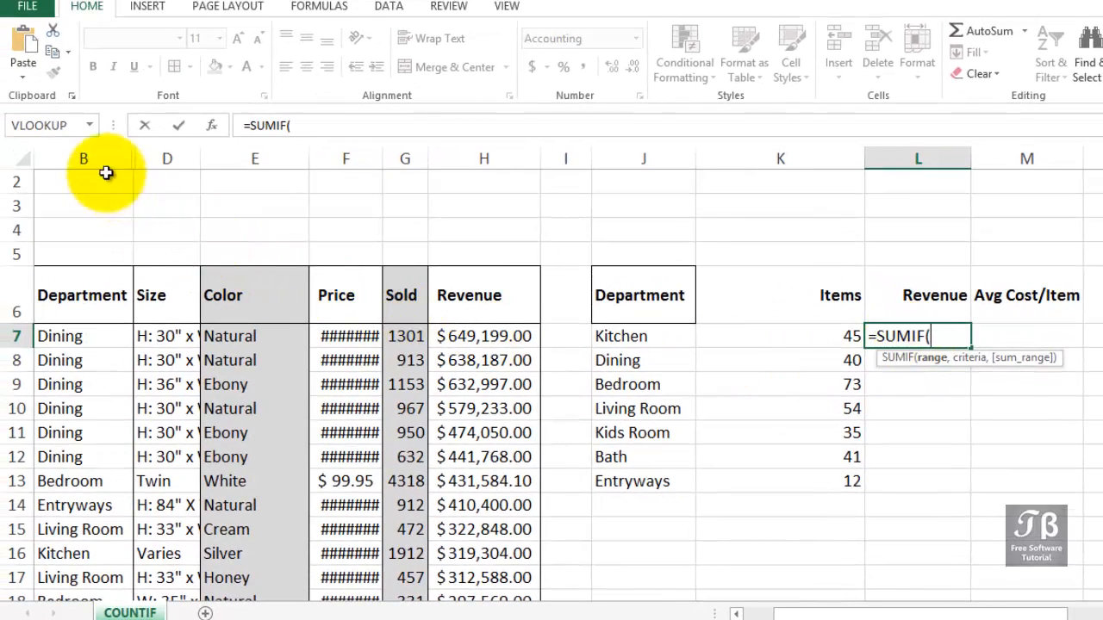
click(83, 158)
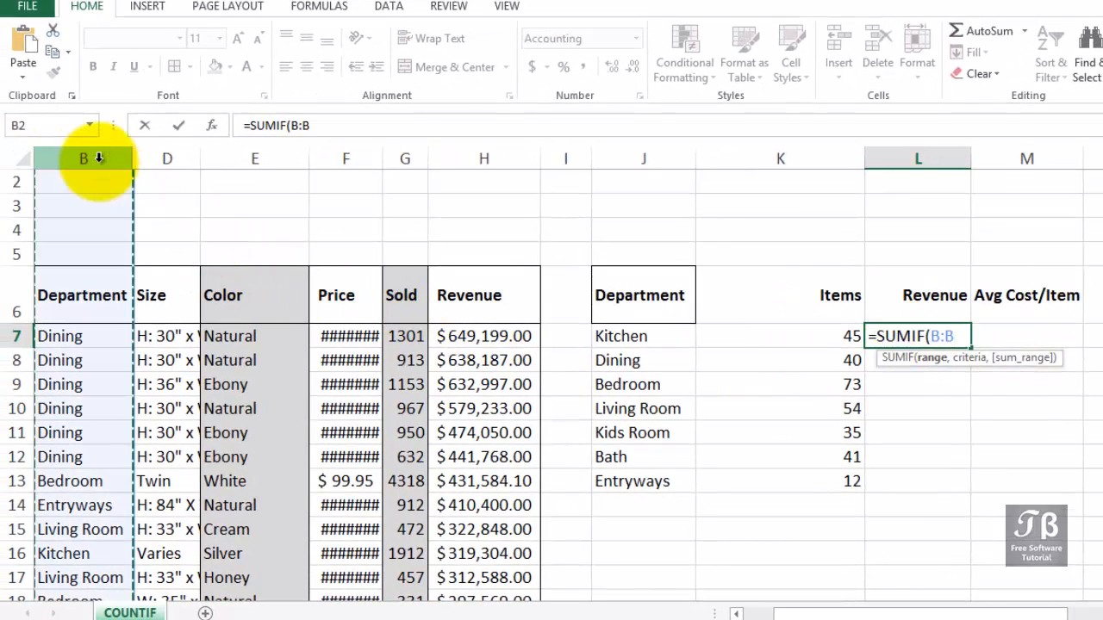
text(,)
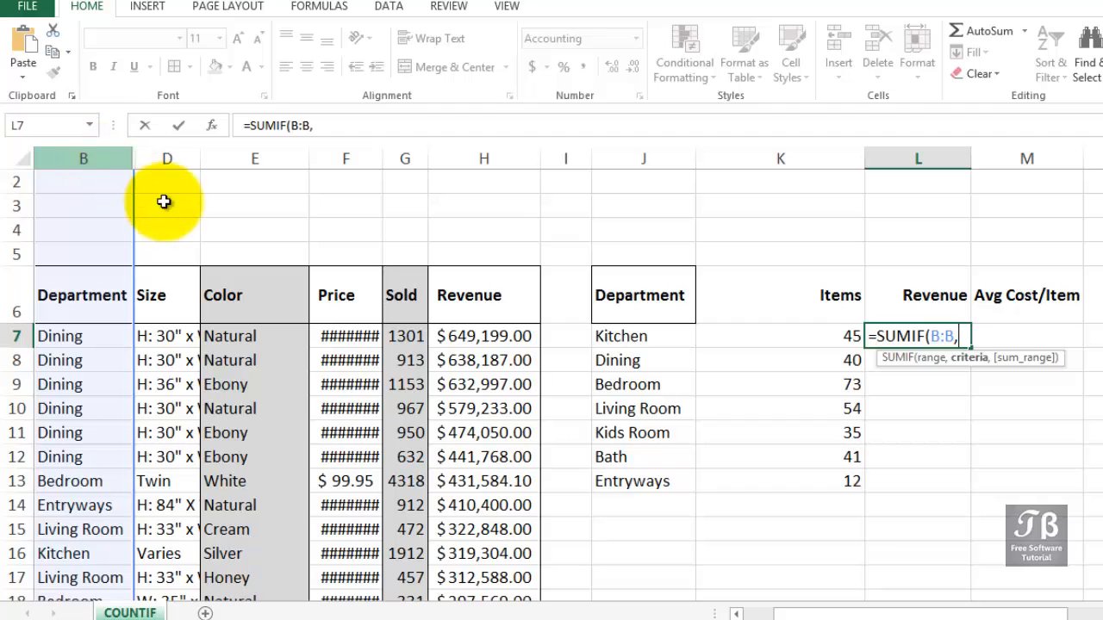
click(617, 336)
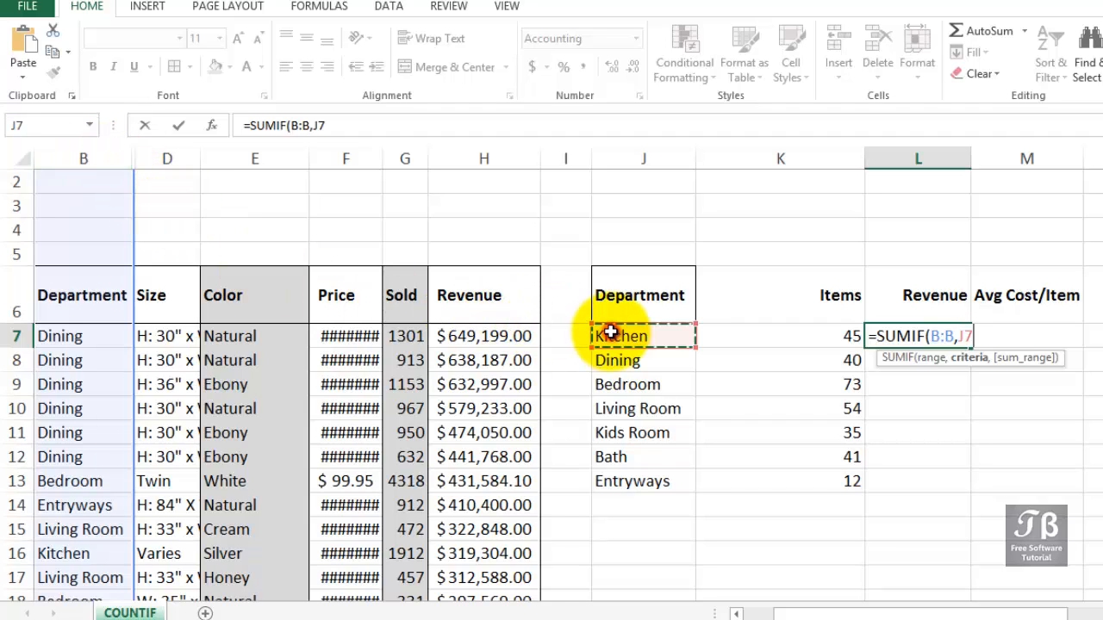
text(,)
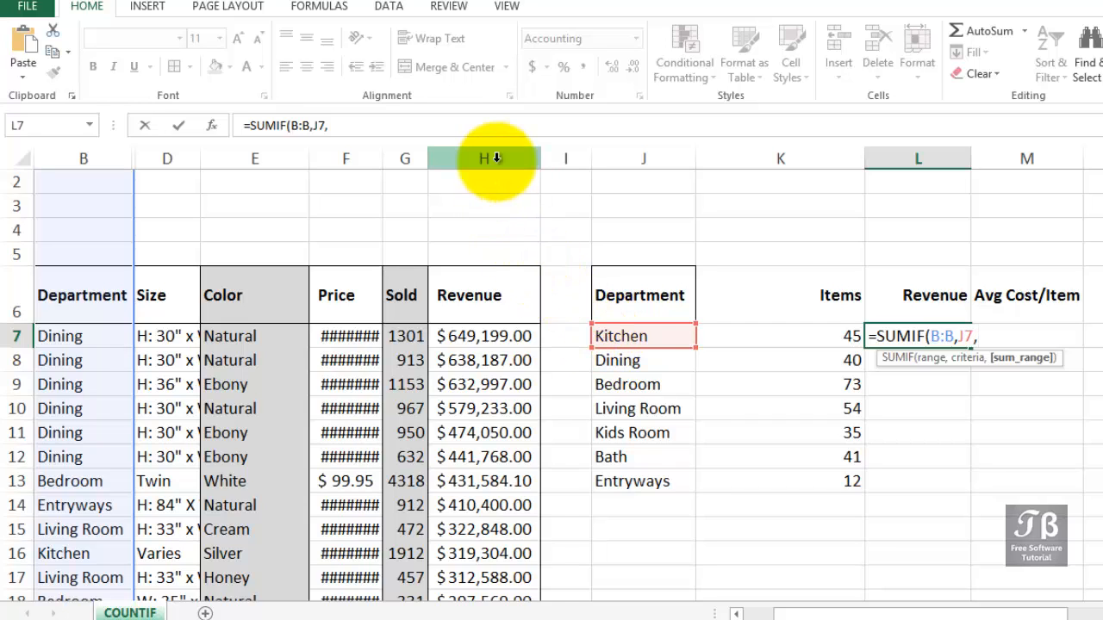
click(482, 159)
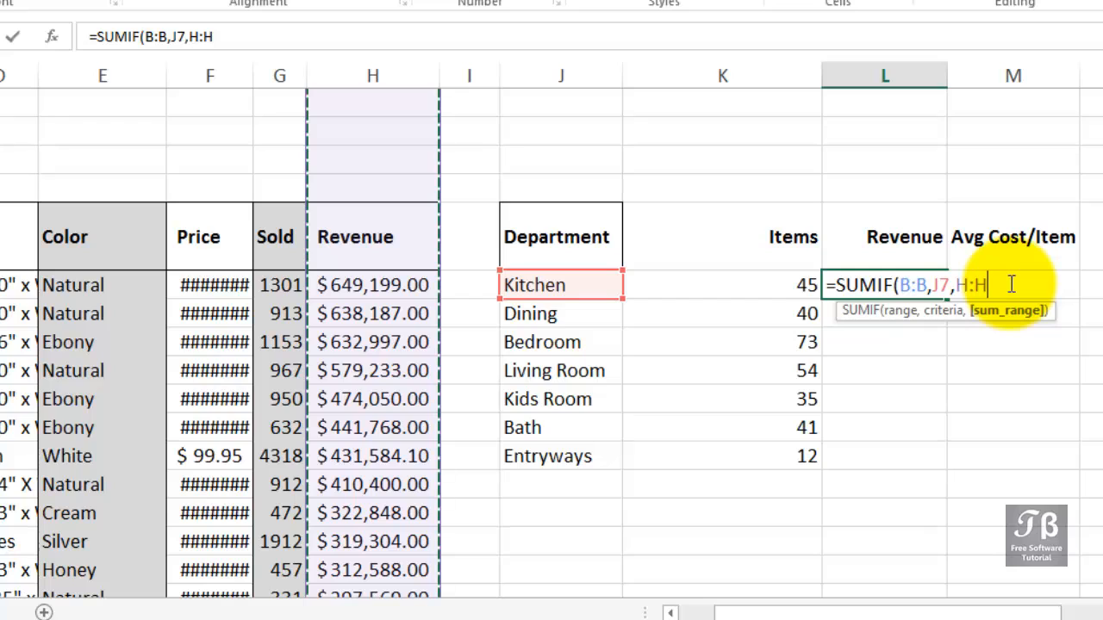
key(Enter)
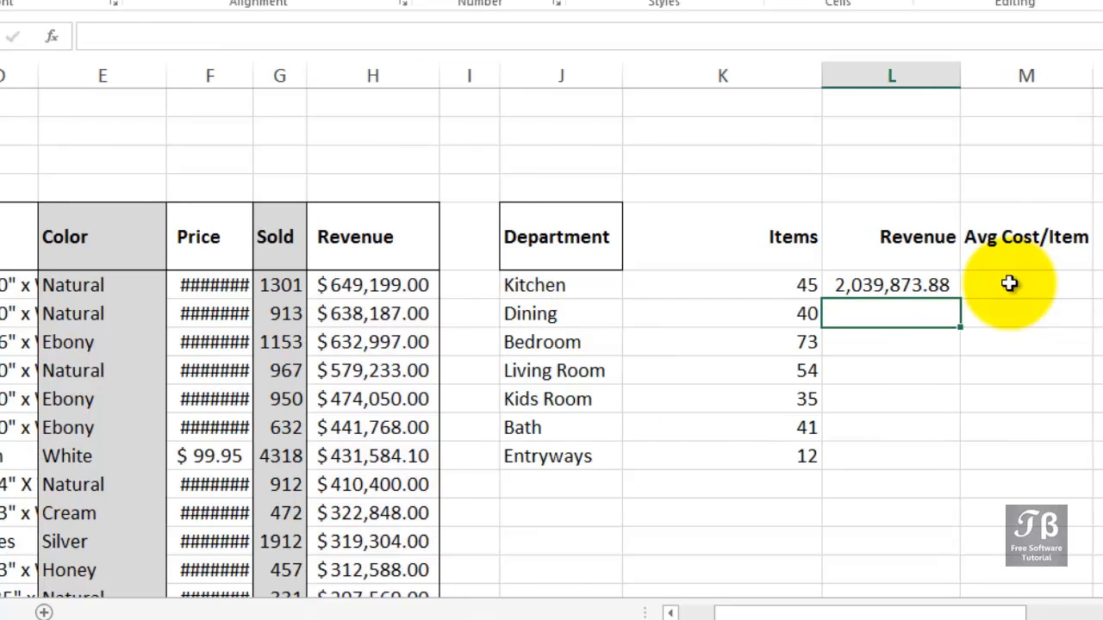
mouse_move(989, 284)
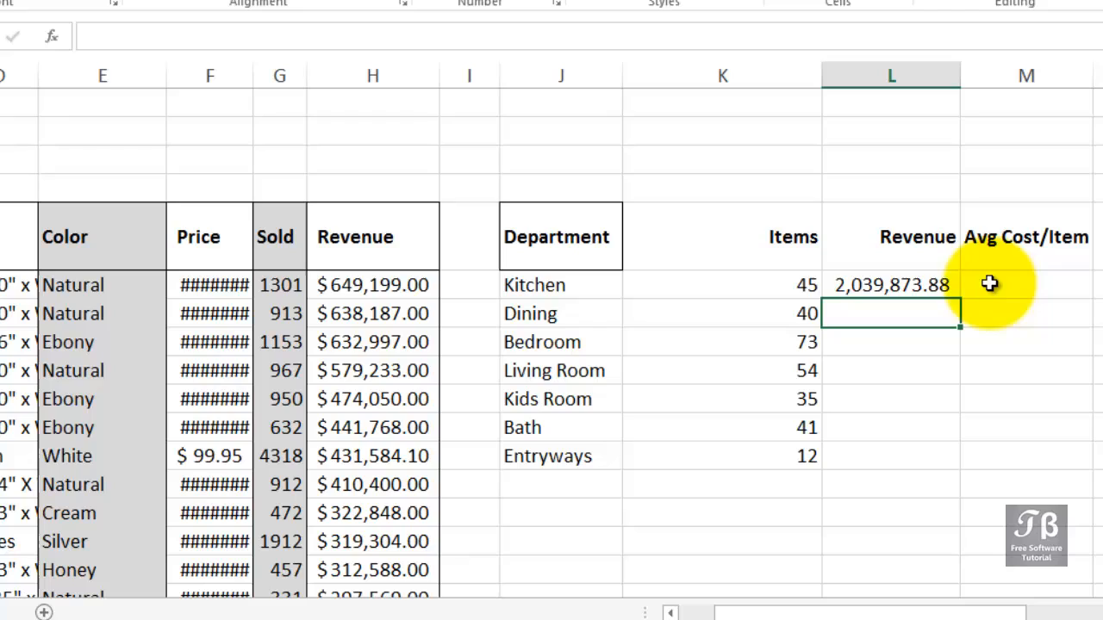
Fill the SUMIF revenue formula down to Entryways (880,299.50)
click(890, 284)
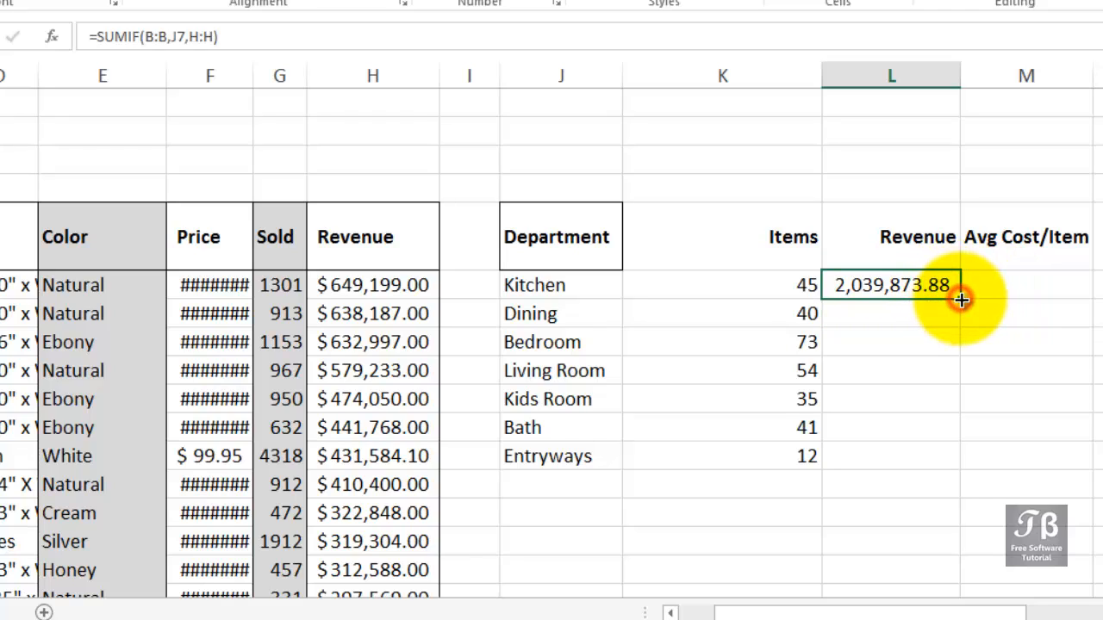
drag(958, 286, 958, 455)
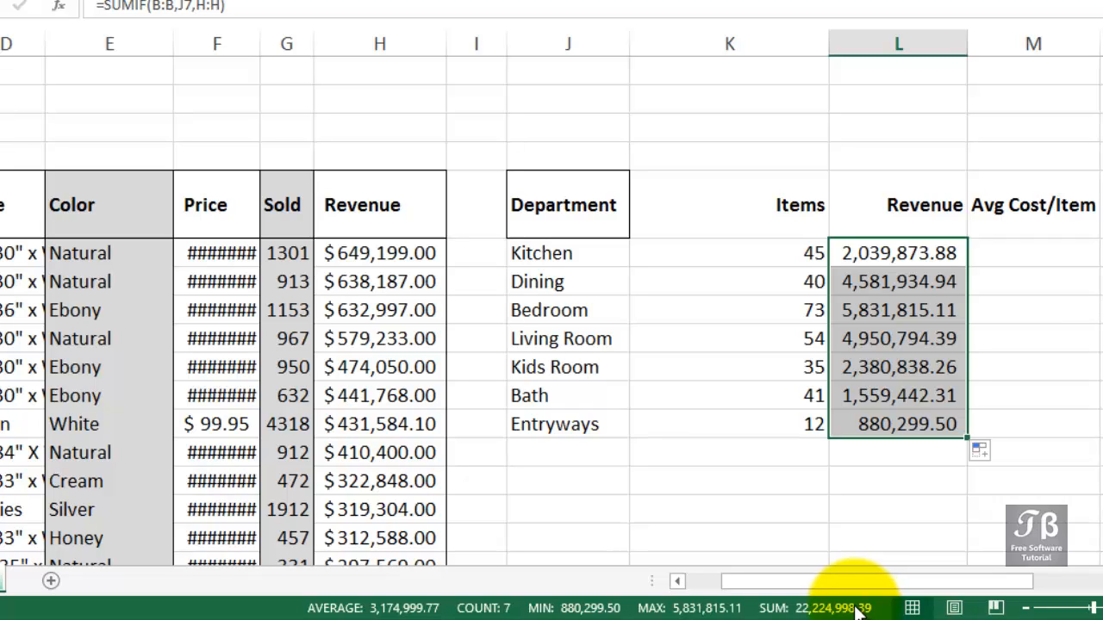
mouse_move(472, 610)
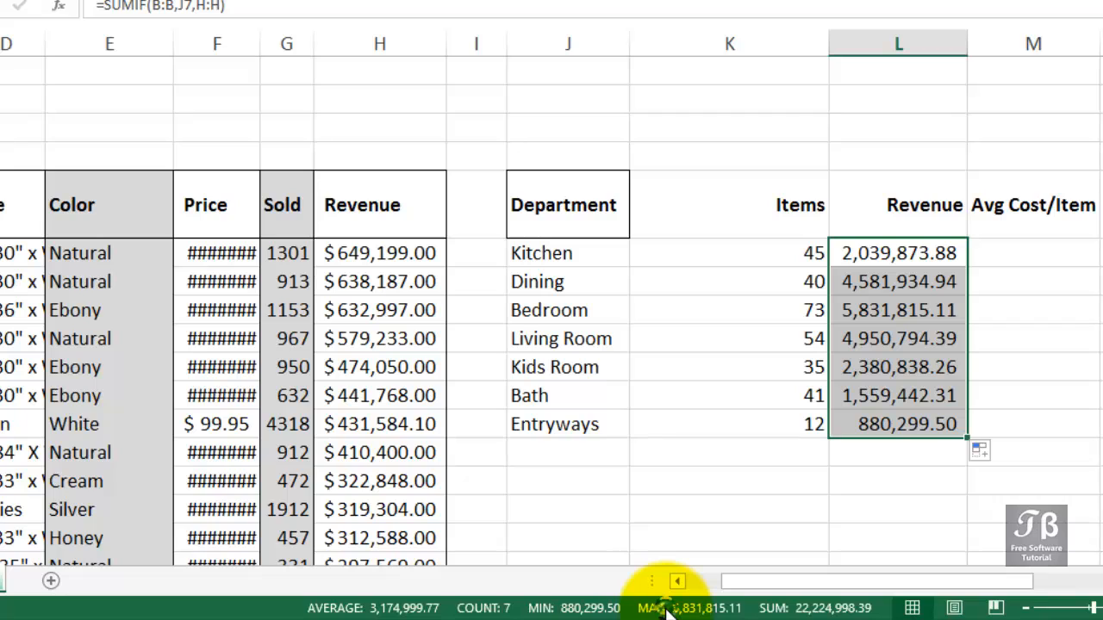
right_click(668, 607)
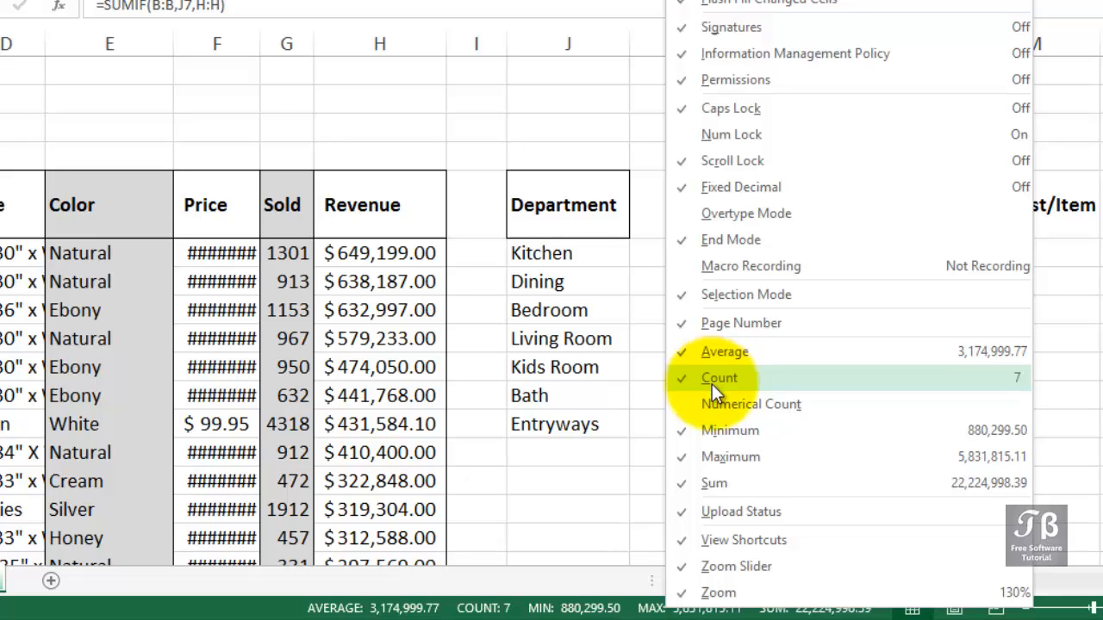
mouse_move(707, 413)
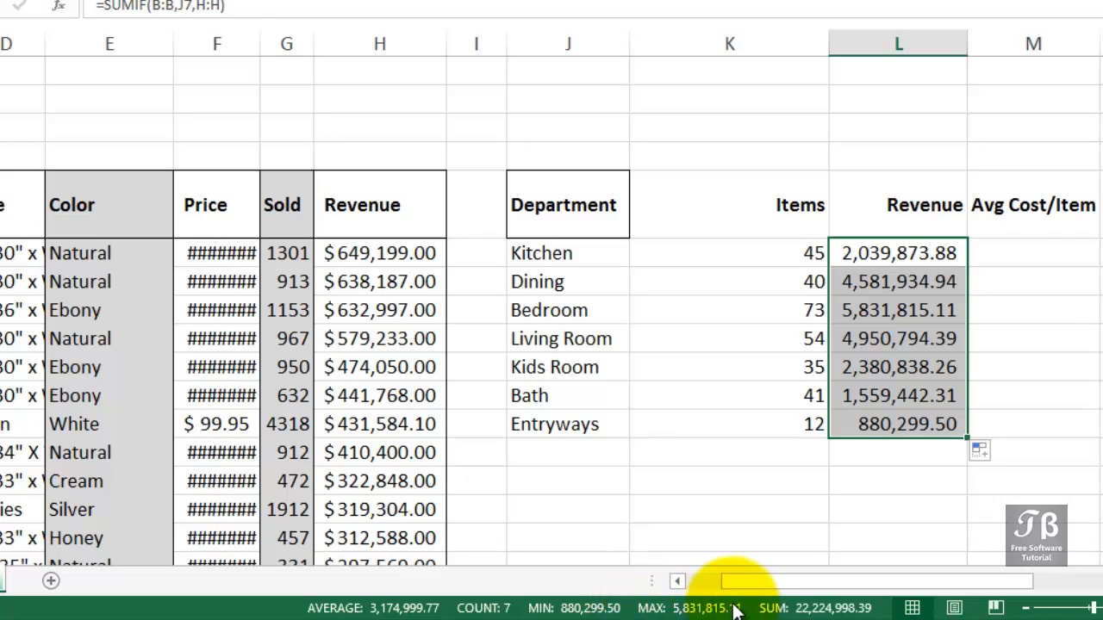
mouse_move(796, 608)
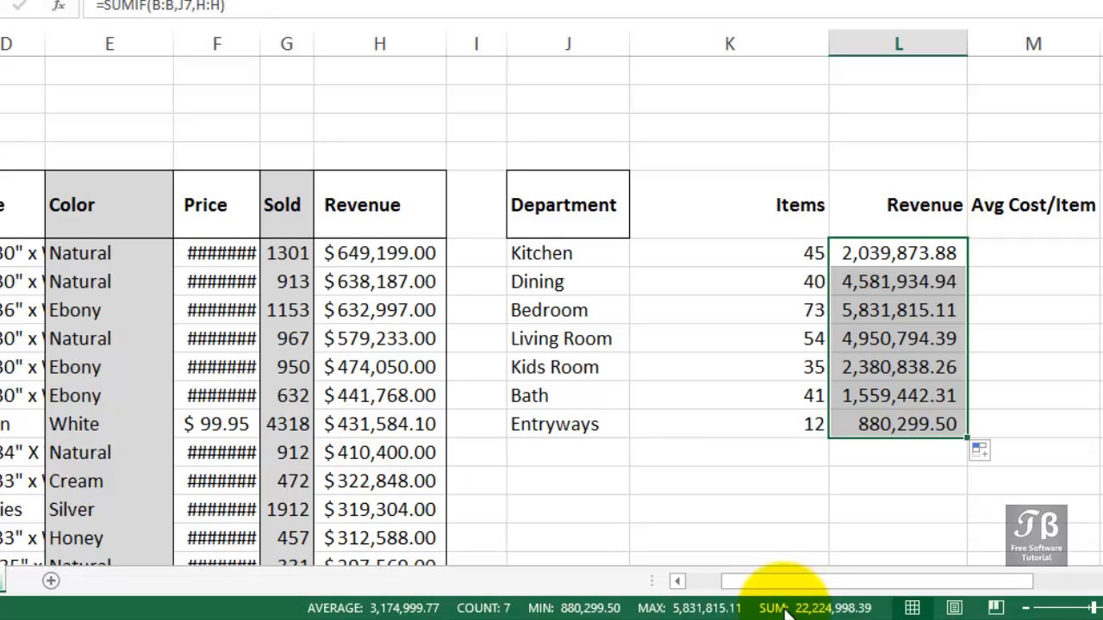
mouse_move(830, 617)
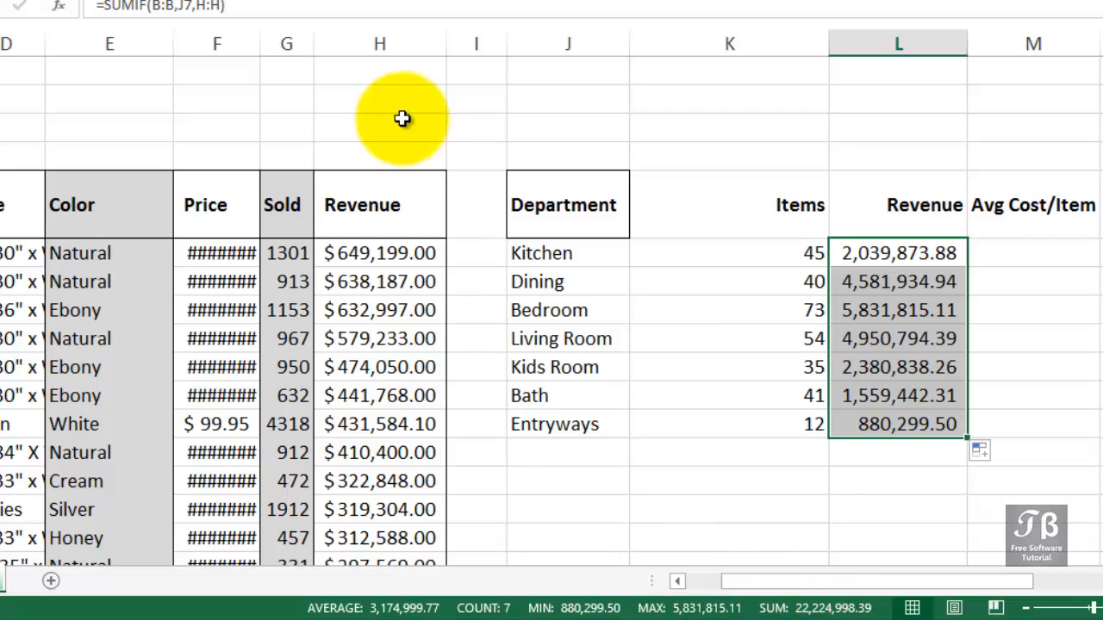
click(379, 43)
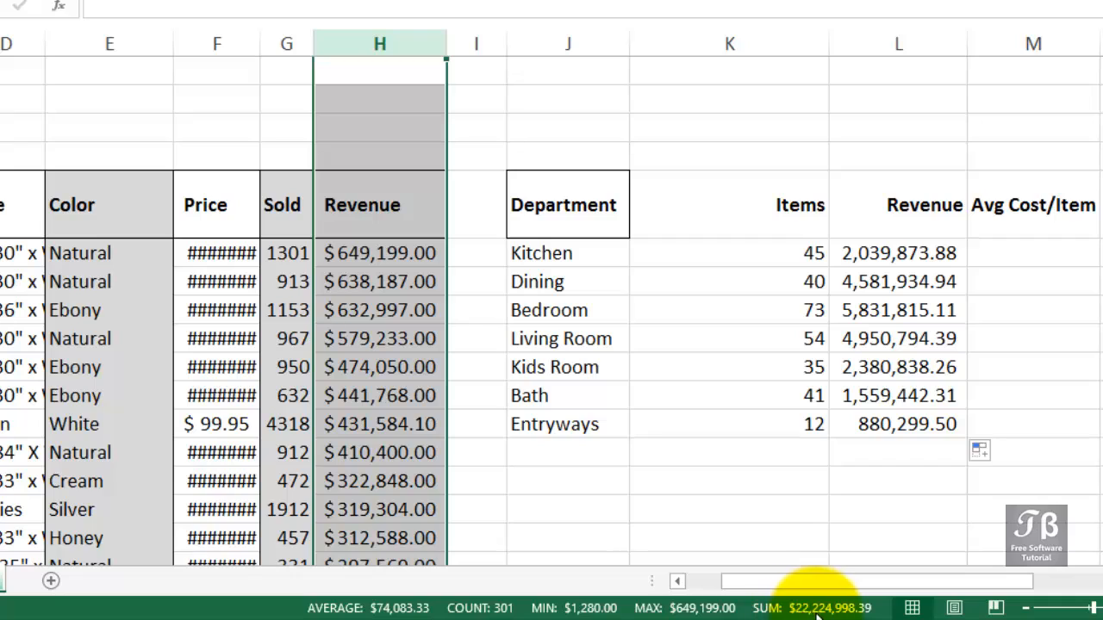
mouse_move(858, 612)
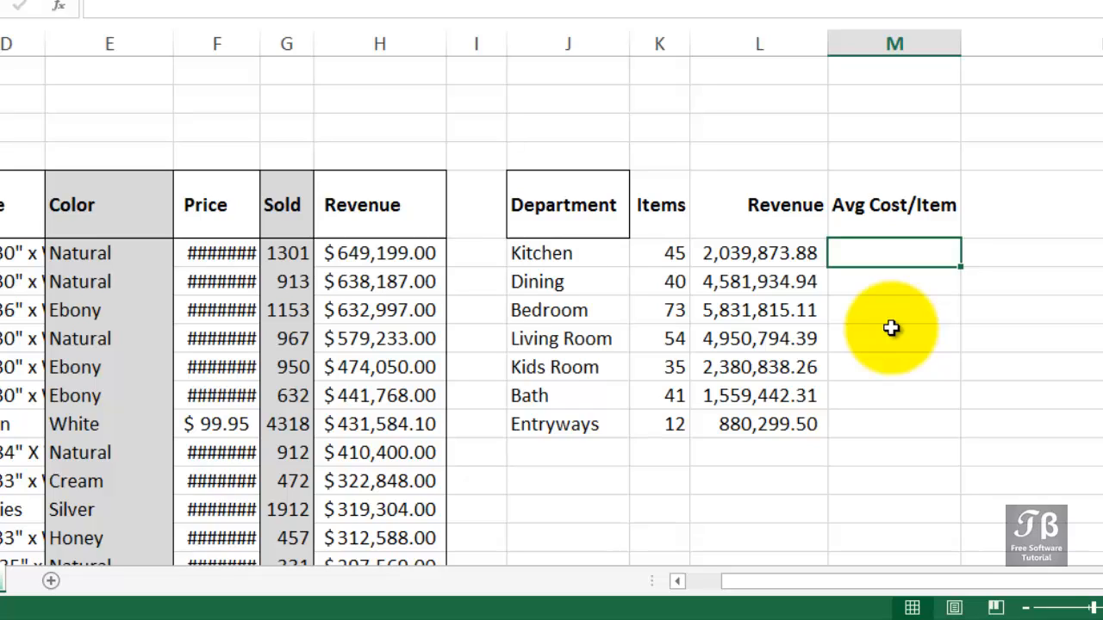
Average Kitchen prices in M7 with AVERAGEIF(B:B,J7,F:F), giving 26.30
text(=)
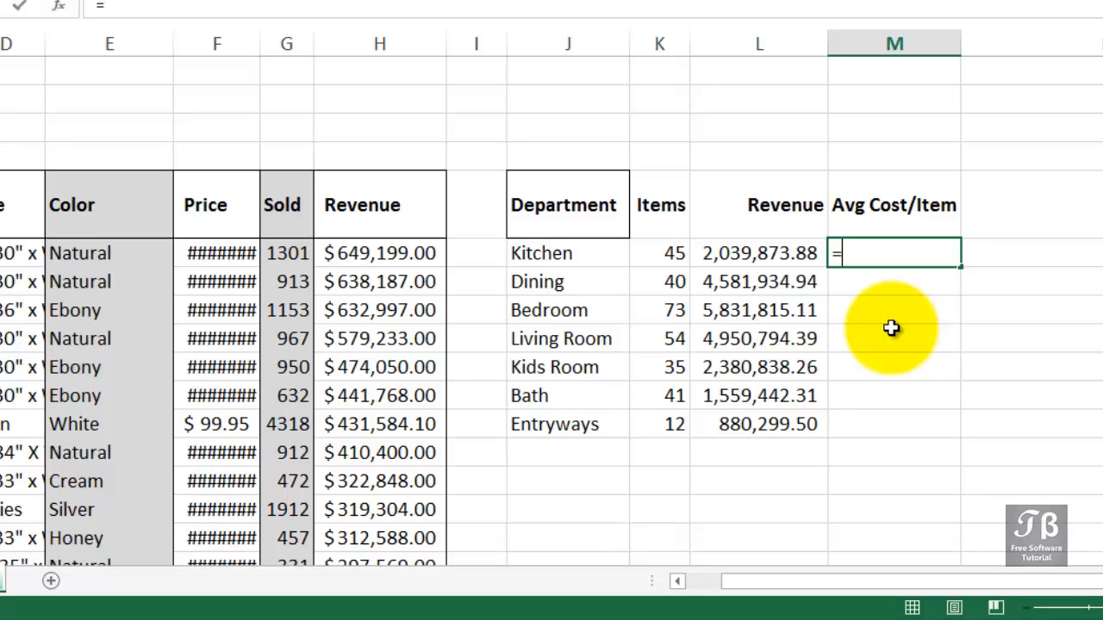
text(aver)
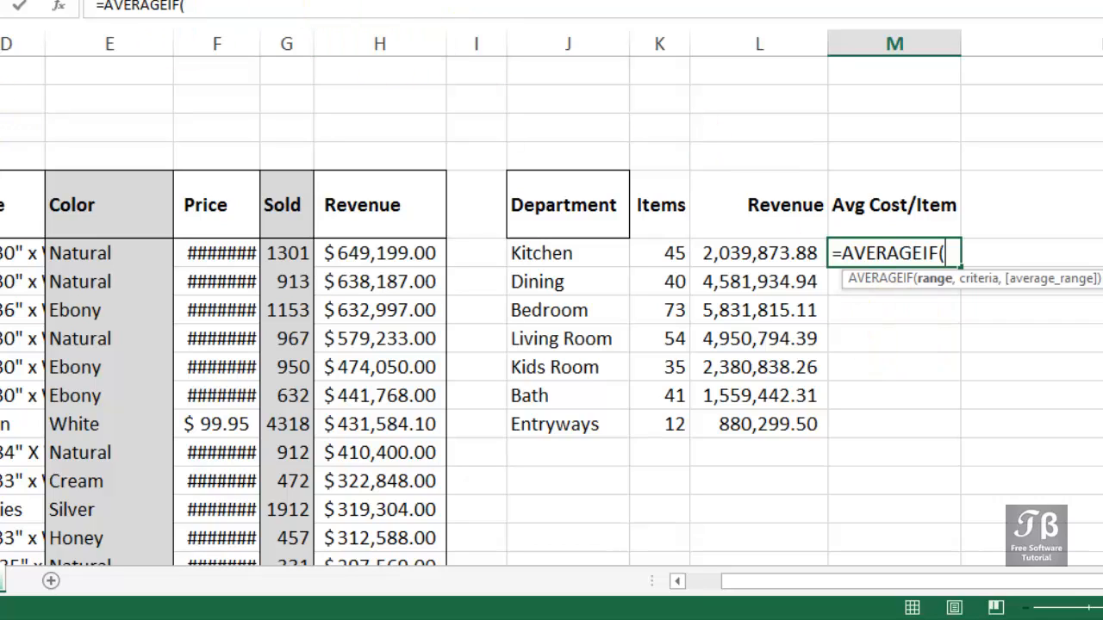
text(B:B)
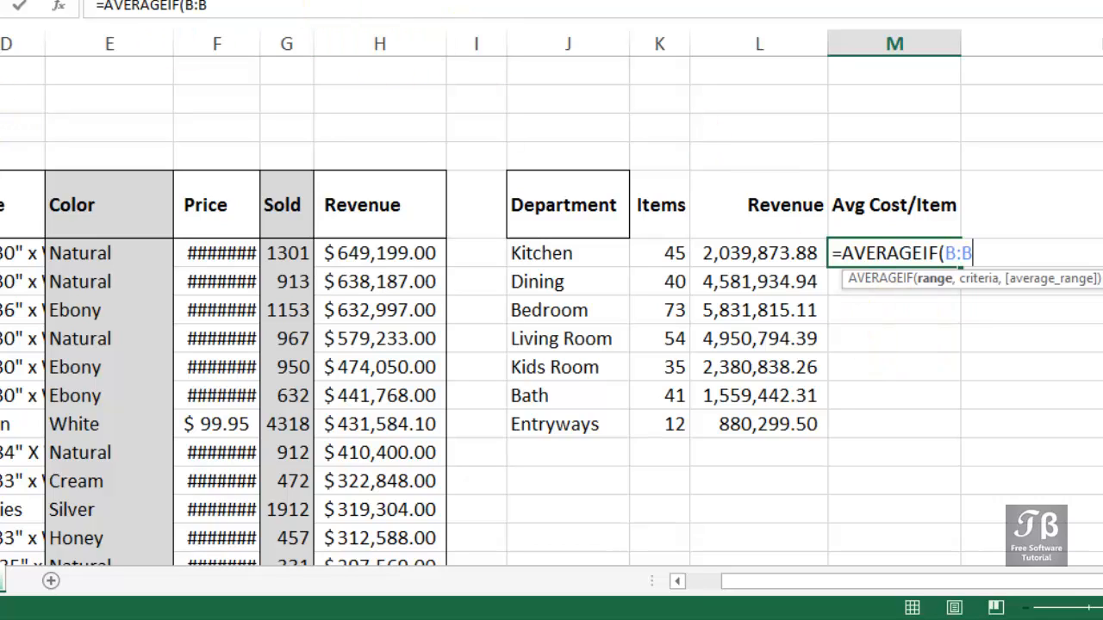
text(,)
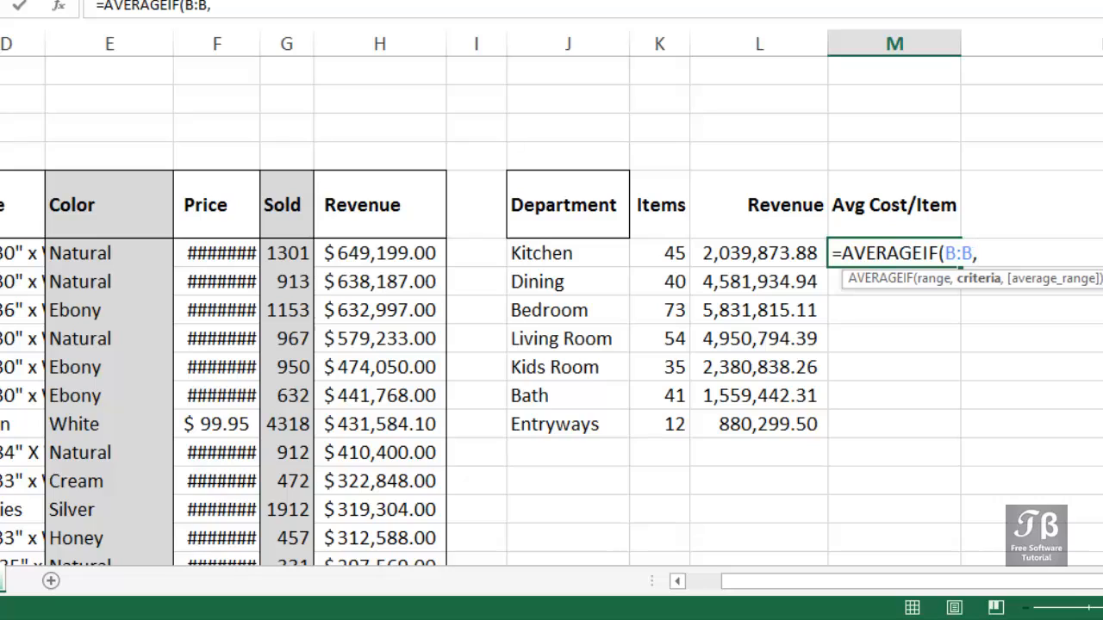
click(555, 252)
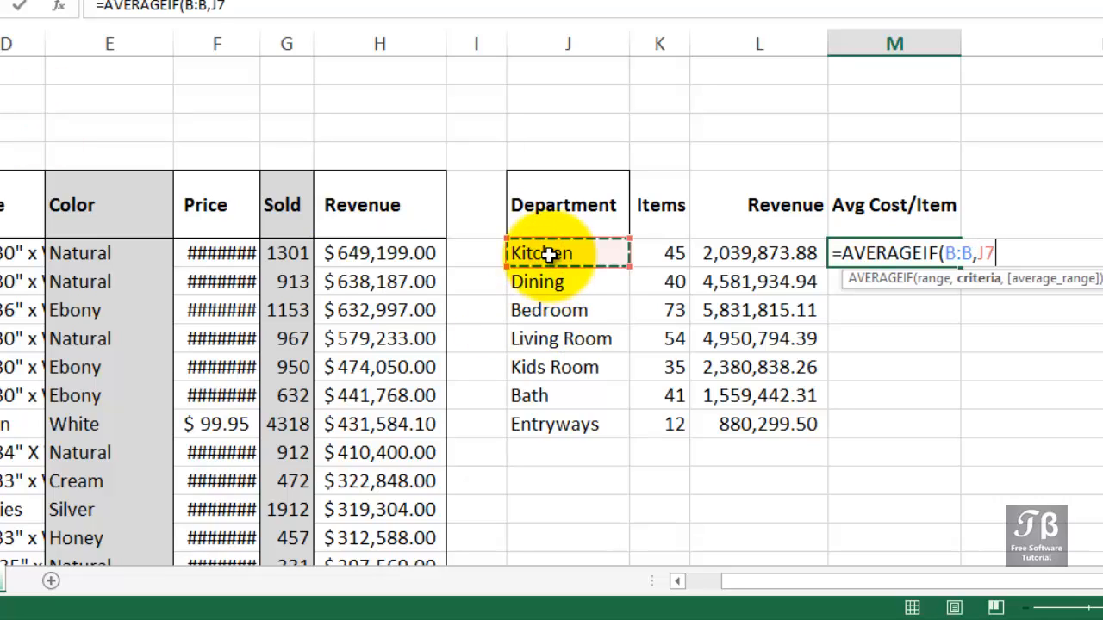
text(,)
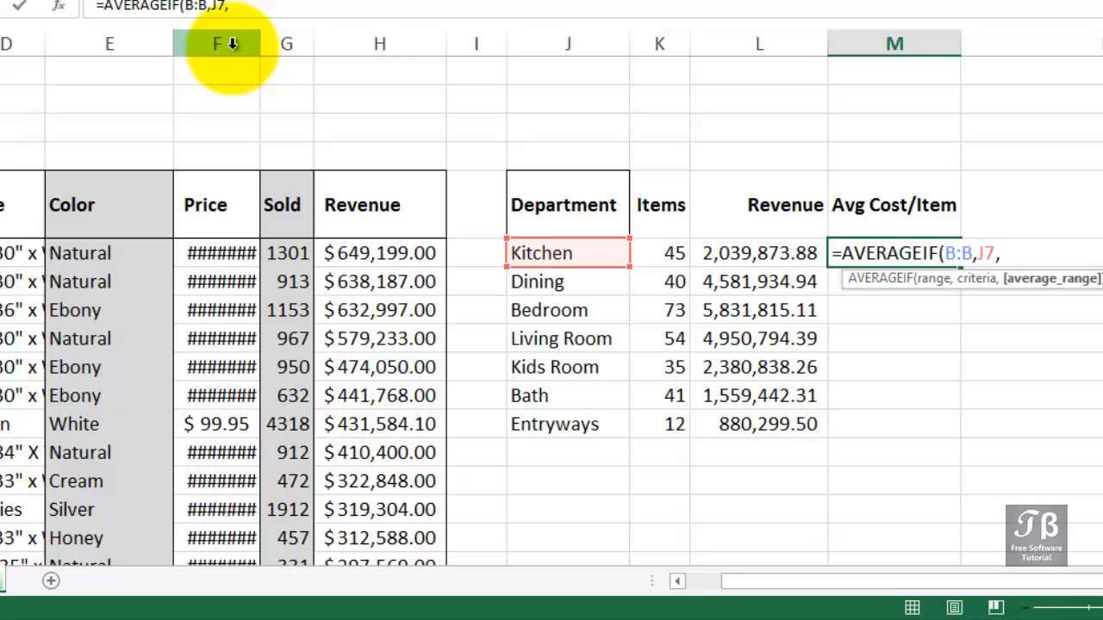
click(217, 43)
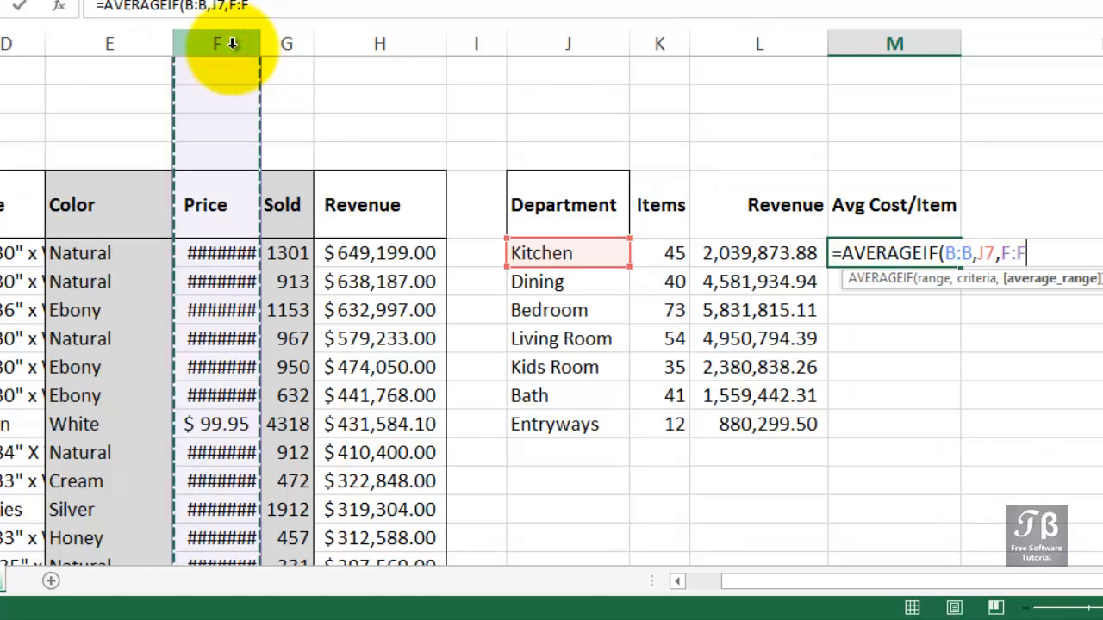
key(Enter)
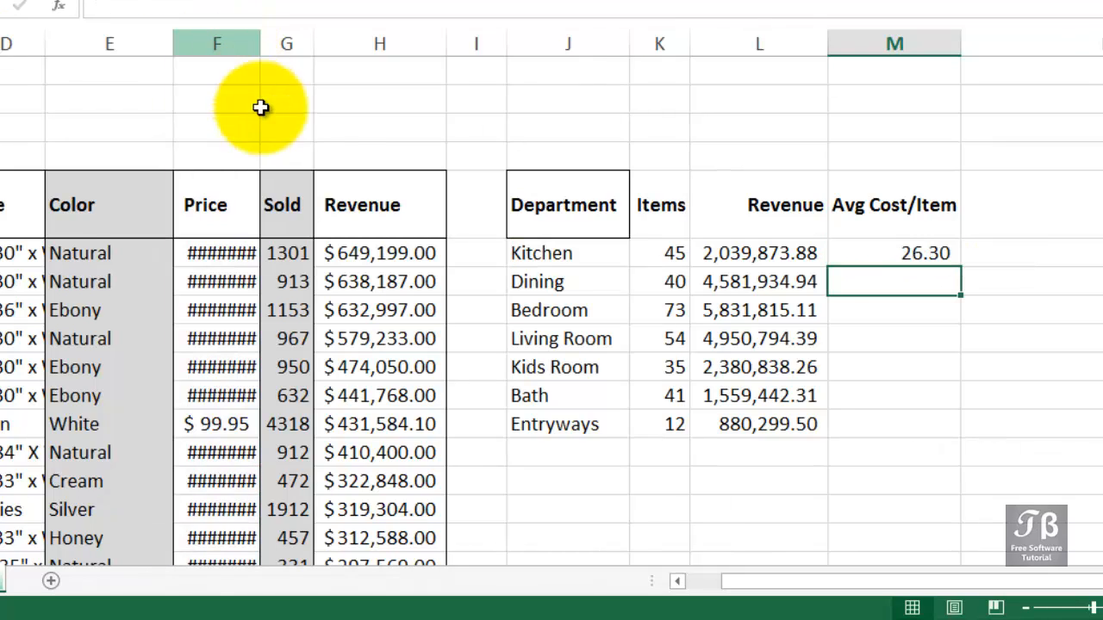
Fill the AVERAGEIF formula down to Entryways, giving averages from 26.30 to 107.25
click(892, 251)
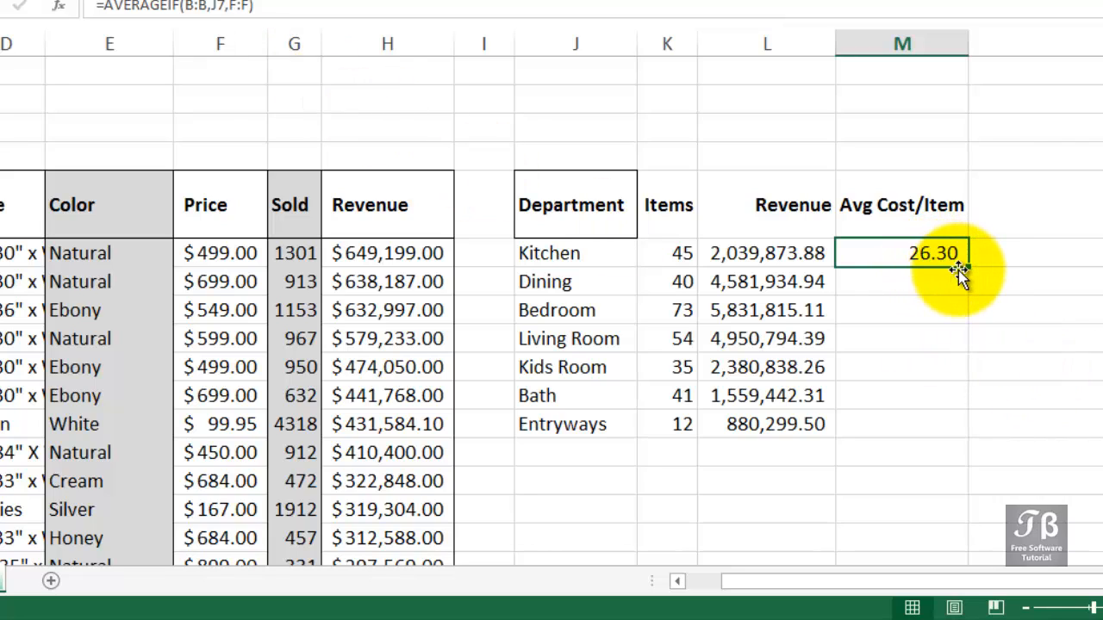
mouse_move(968, 269)
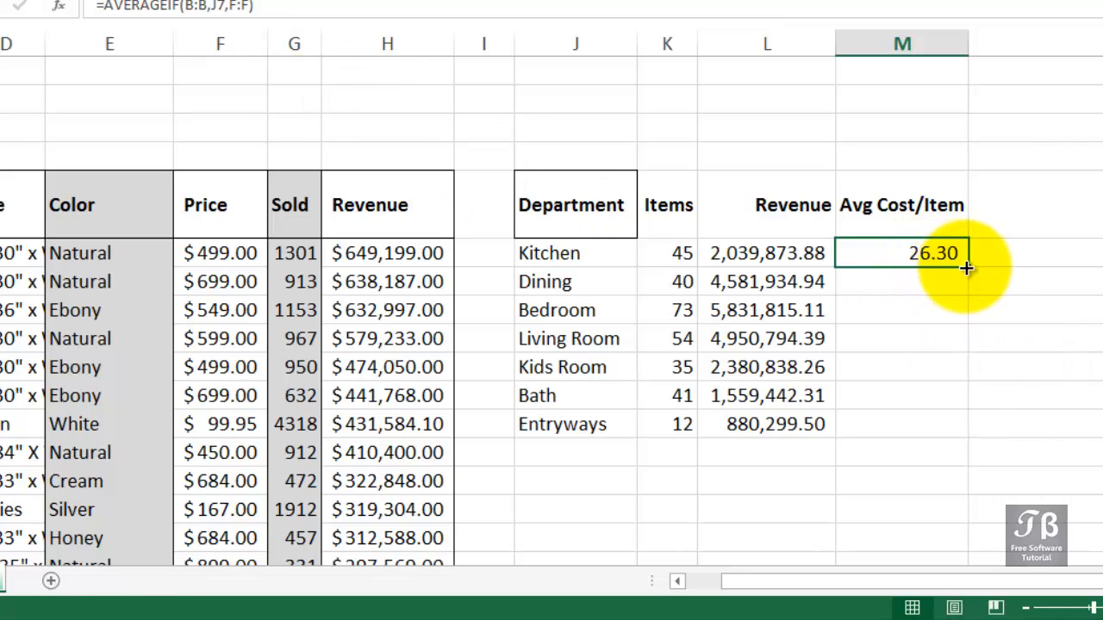
drag(964, 252, 965, 424)
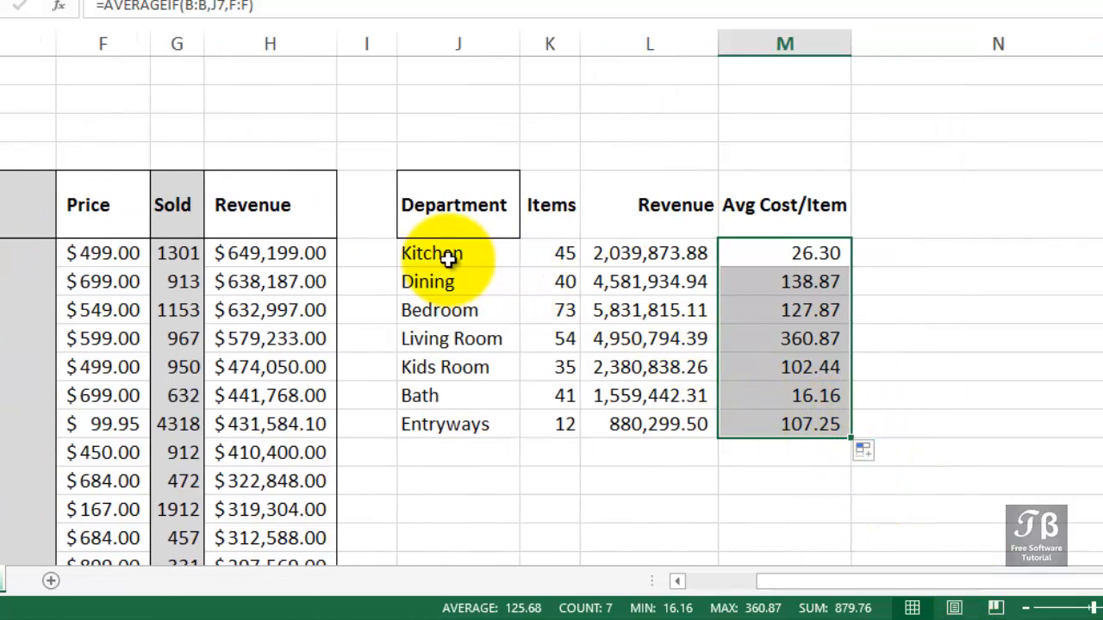
click(748, 248)
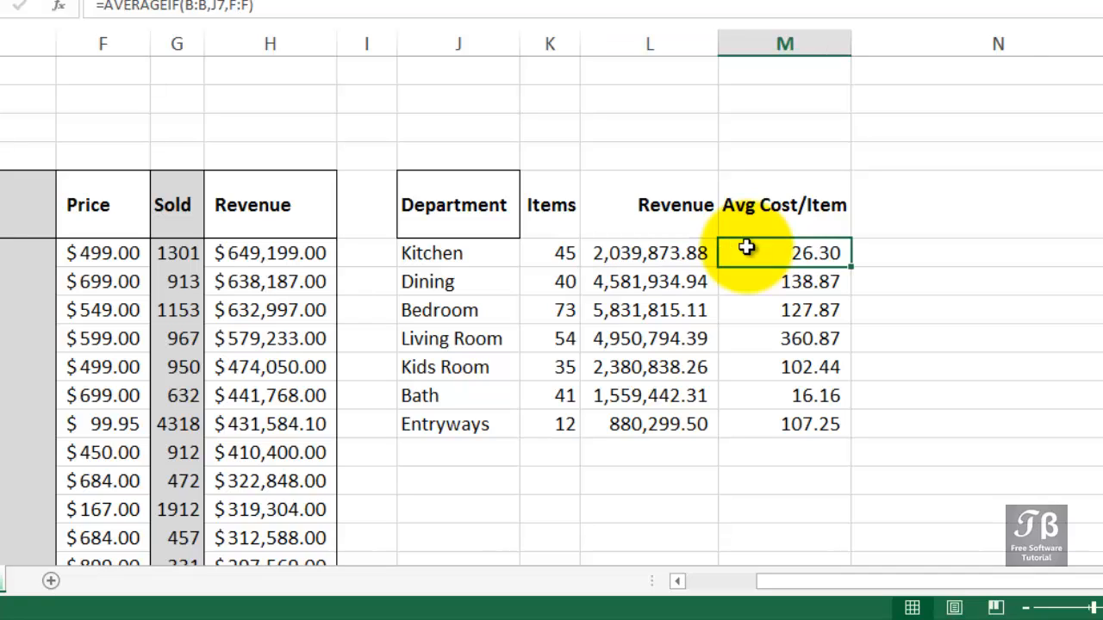
mouse_move(514, 152)
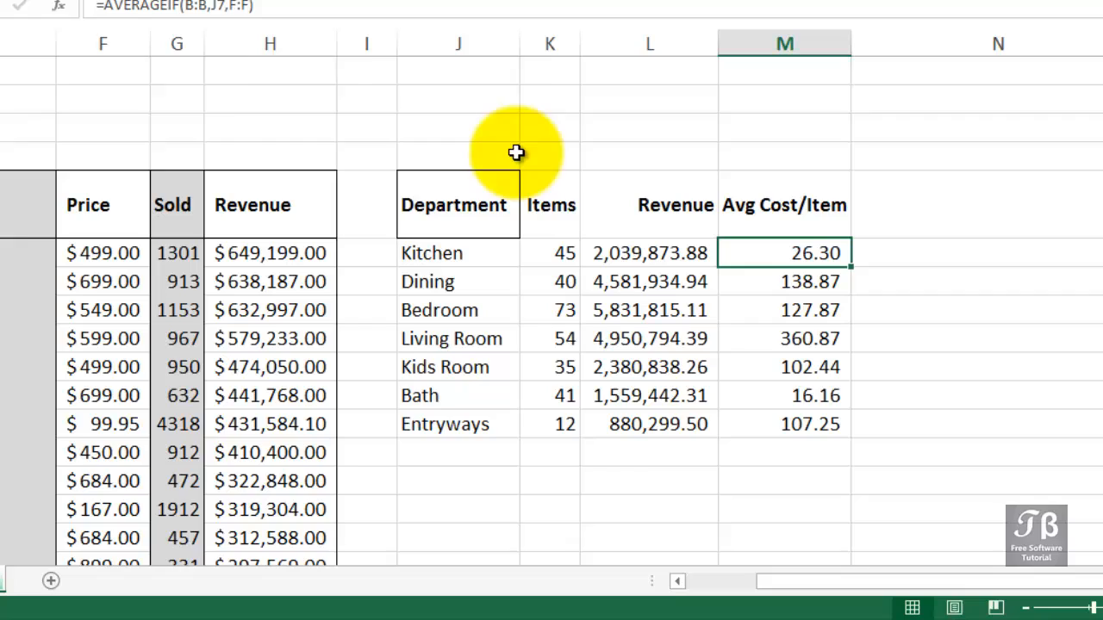